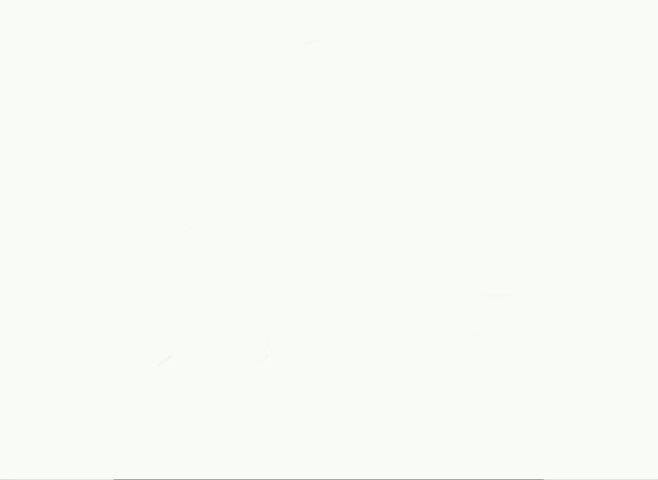
Step: Draw a rectangle near the top-left corner of the blank whiteboard
drag(96, 76, 216, 136)
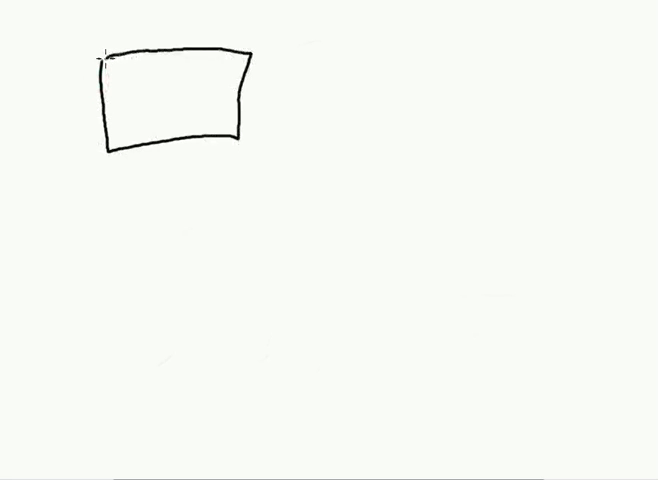
mouse_move(268, 70)
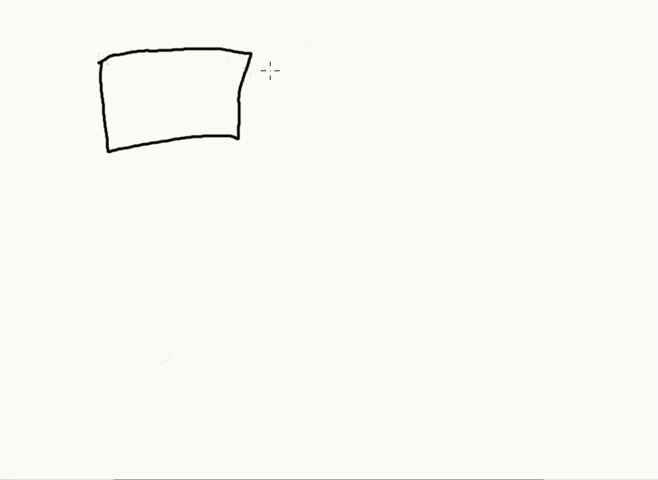
mouse_move(112, 76)
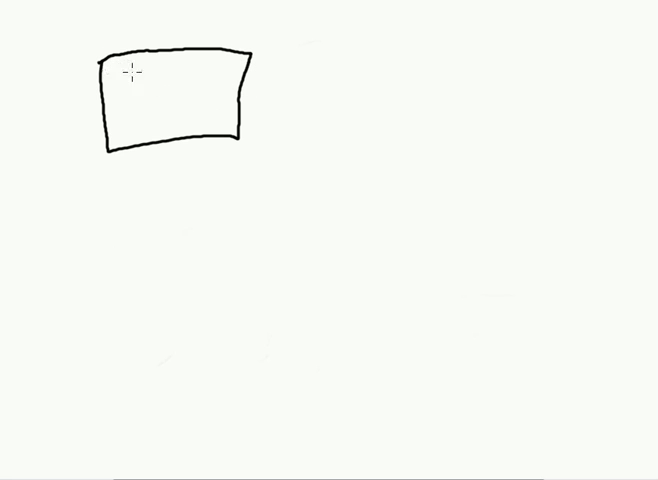
Step: Label the box Car and list ABS, Airbags and Speed governors beside it
text(Car)
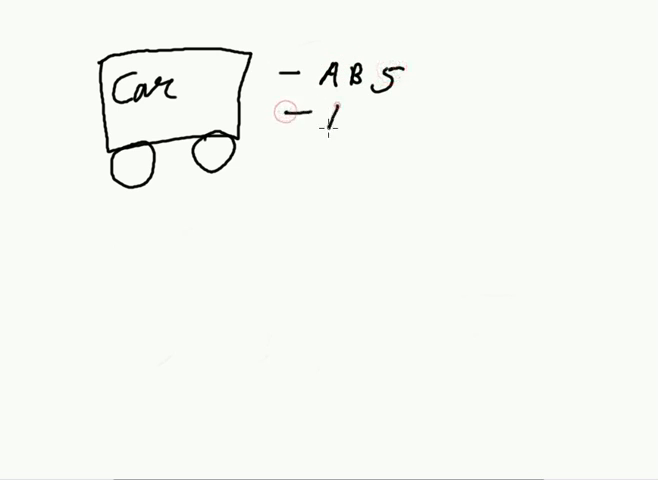
text(Airbags)
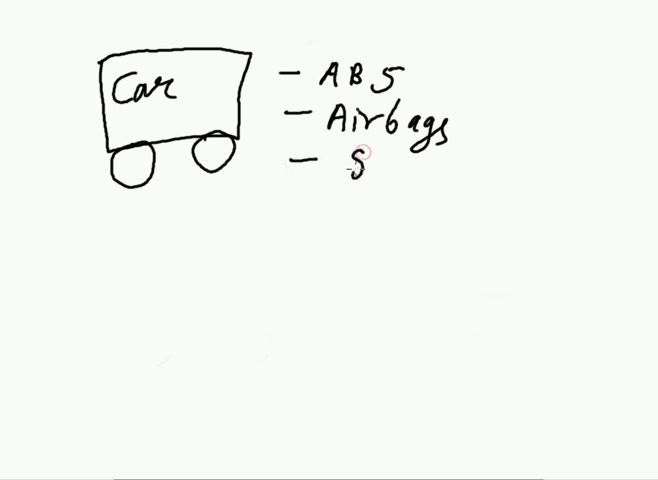
text(peed)
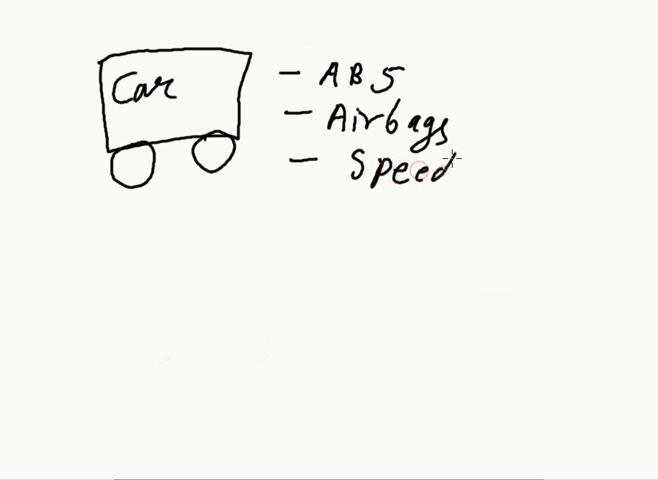
text(gov)
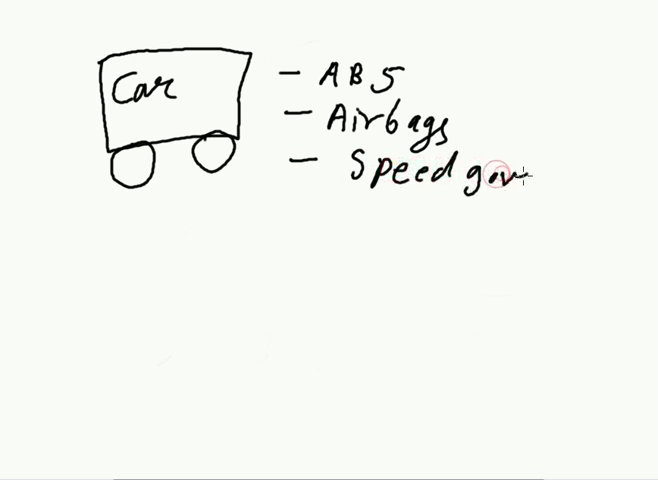
text(ernors)
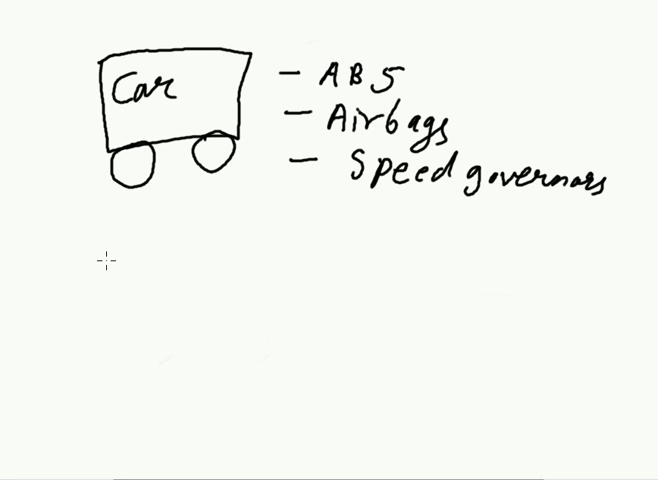
mouse_move(168, 228)
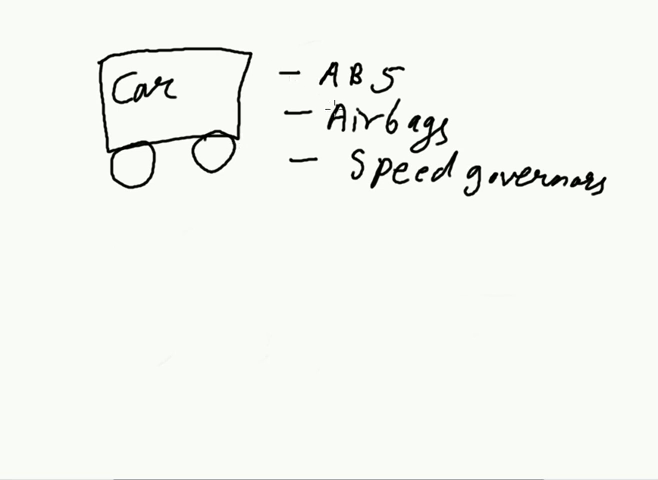
mouse_move(136, 260)
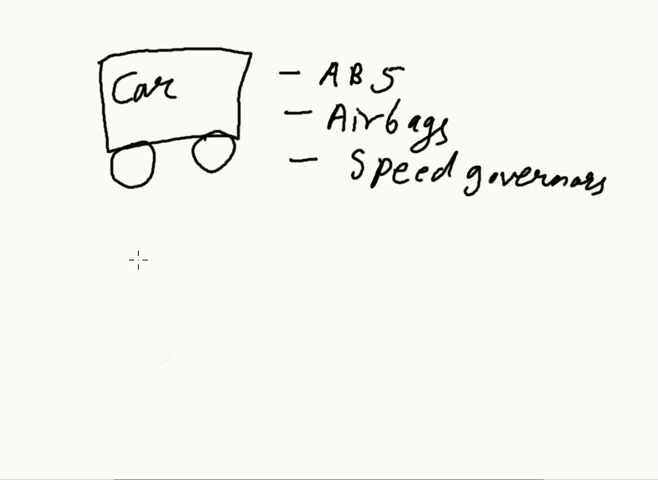
Step: Handwrite 'microcontrollers (µc)' and 'embedded systems' below the car sketch
text(m-)
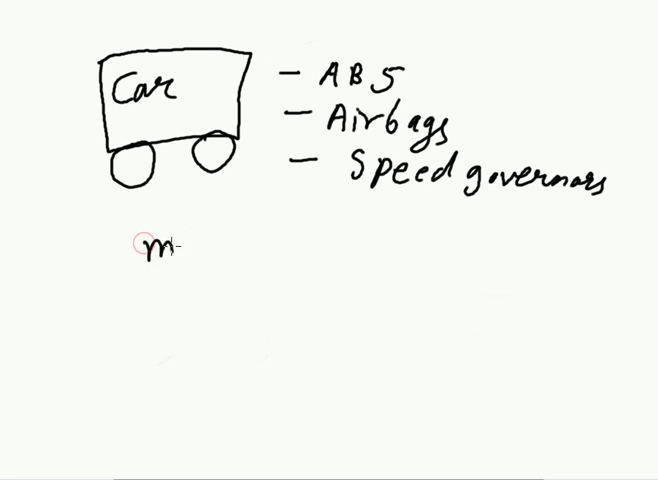
text(ic)
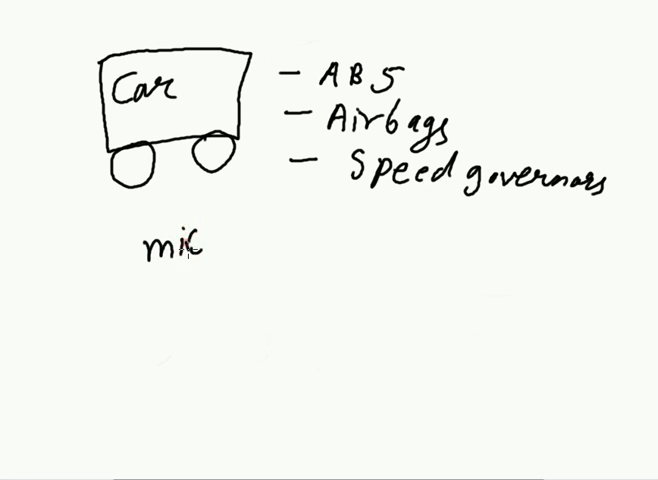
text(rocontrollers (μc)
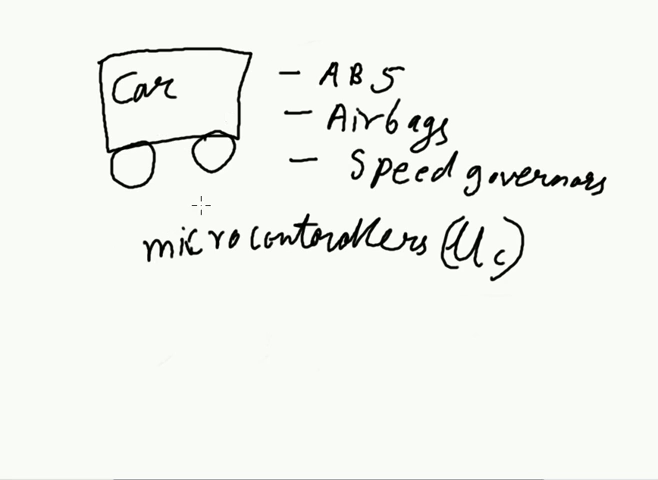
mouse_move(178, 268)
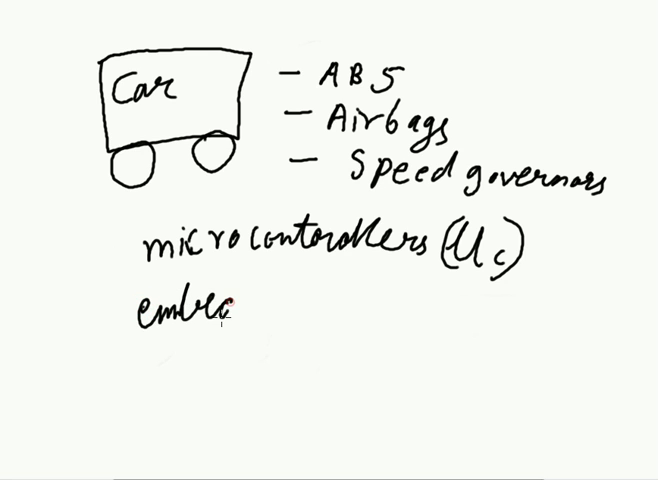
text(ded)
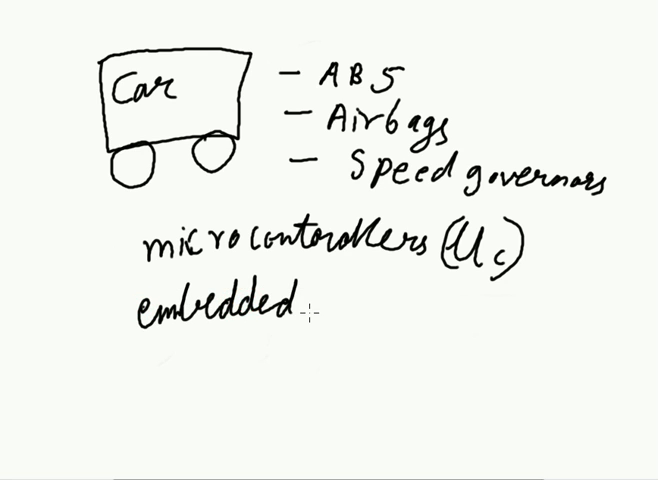
text(systems)
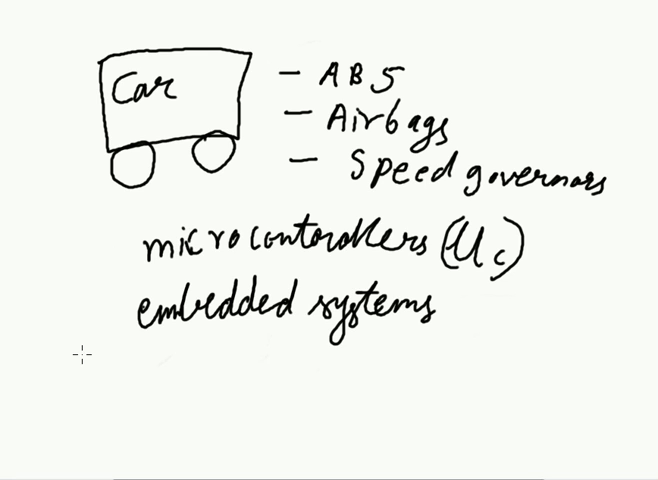
mouse_move(84, 352)
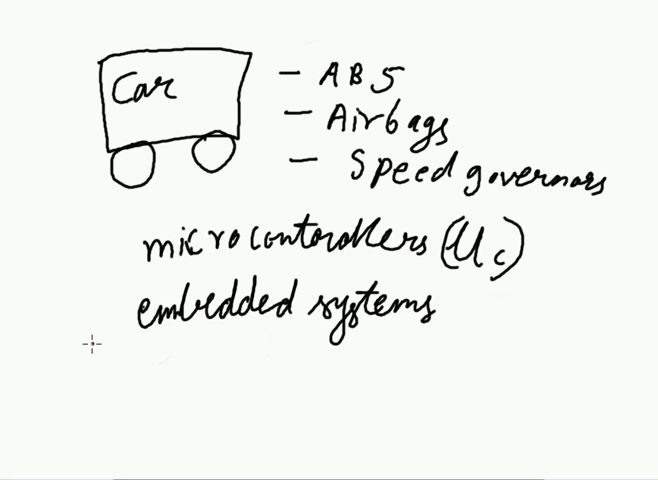
Step: Handwrite 'C programming & Assembly' on a new line under embedded systems
text(C progra)
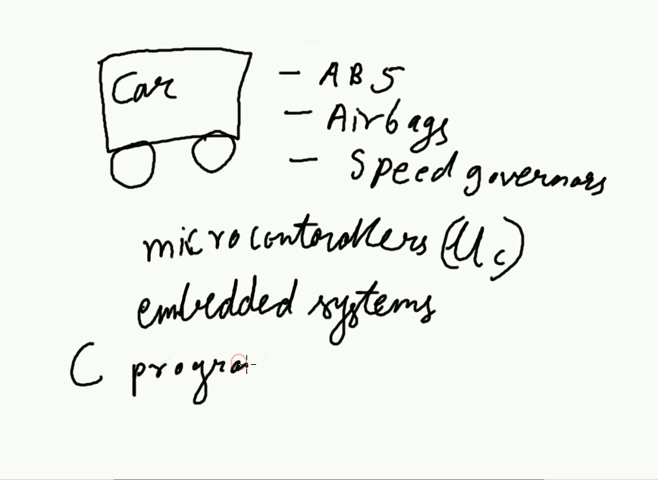
text(ming &)
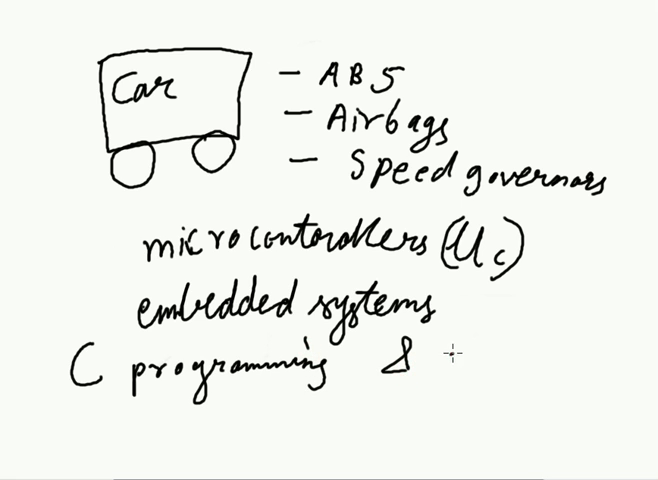
text(Ass)
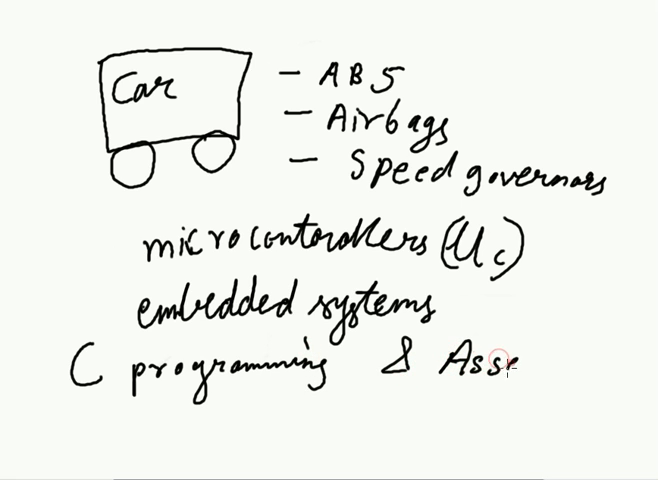
text(embly)
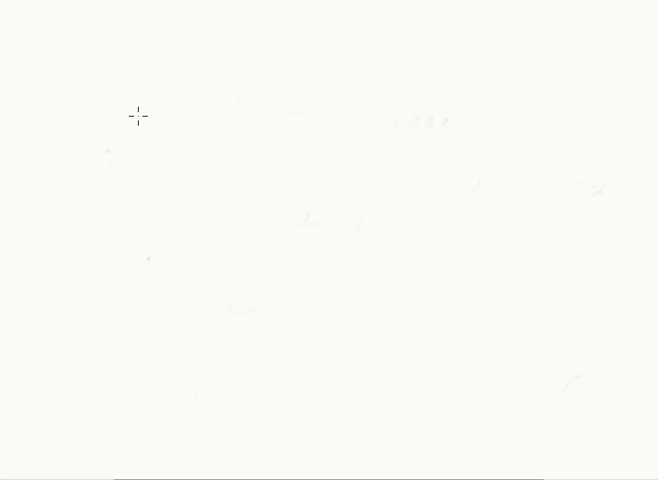
mouse_move(124, 22)
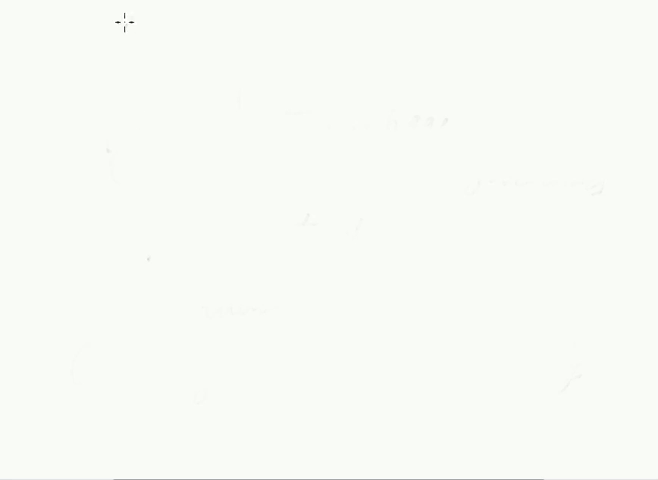
Step: Handwrite 8051 AT89S51, Keil — C51, SDCC and the C prog & Assembly notes
drag(130, 20, 130, 56)
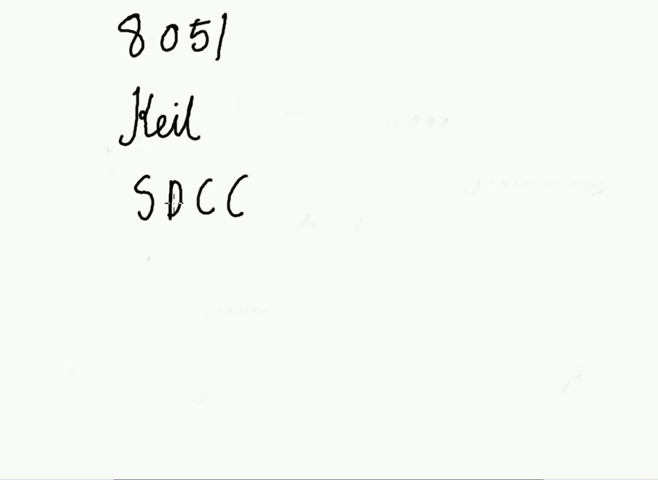
mouse_move(222, 148)
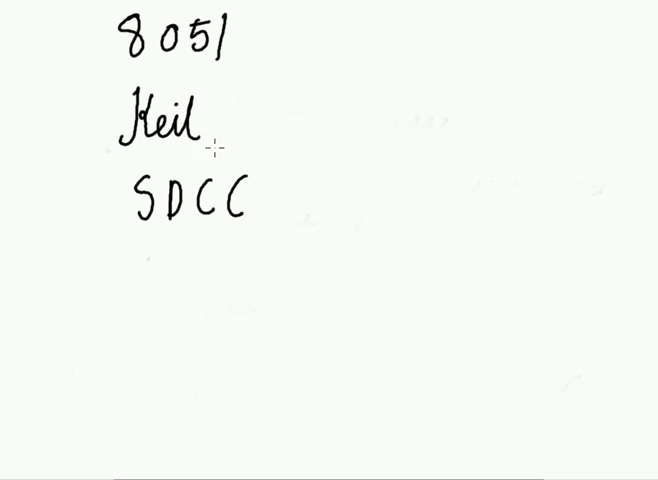
mouse_move(148, 266)
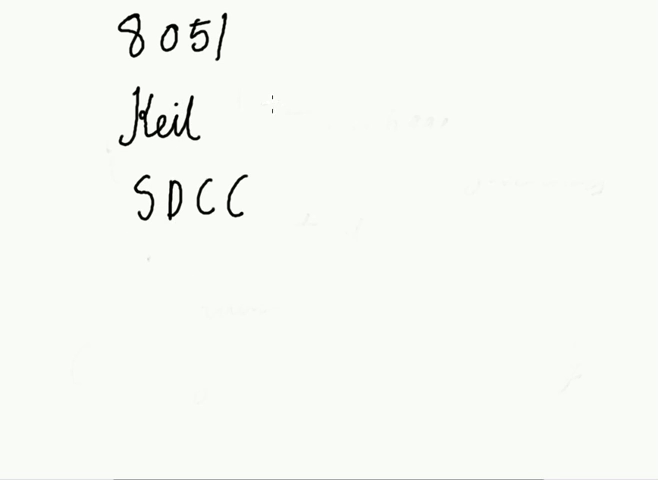
mouse_move(300, 36)
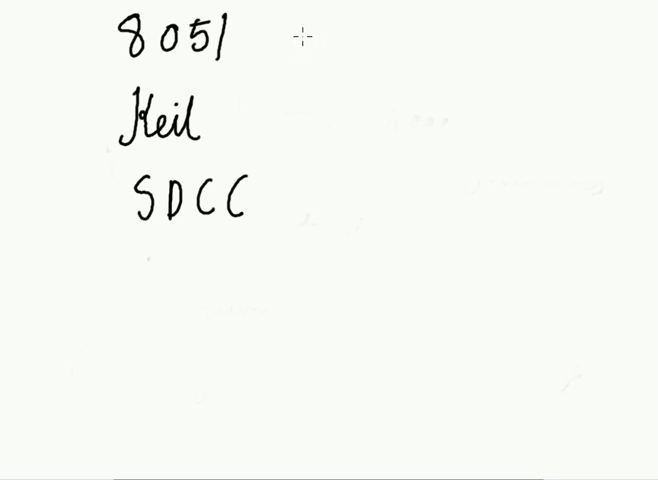
drag(304, 36, 324, 56)
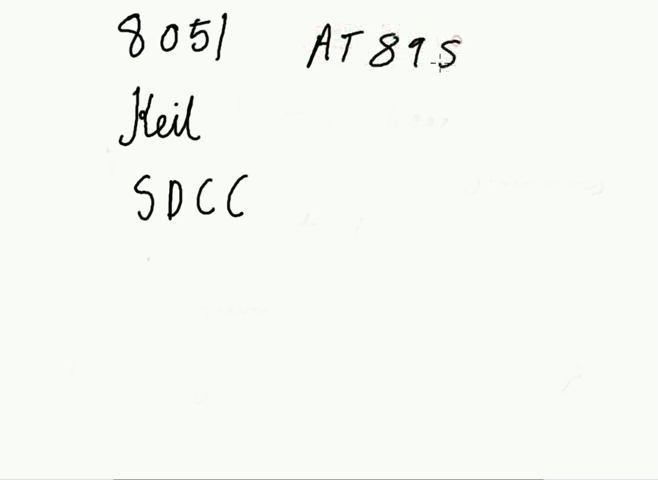
text(51)
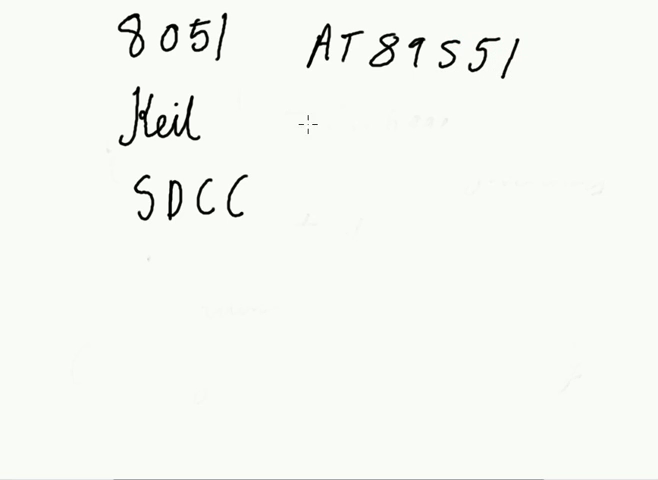
mouse_move(256, 112)
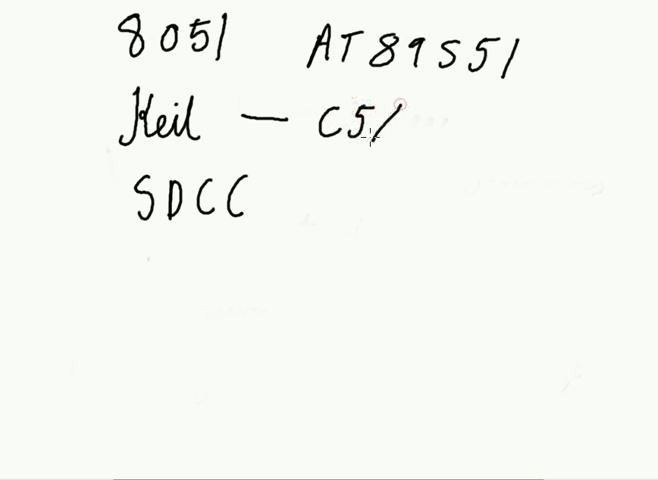
mouse_move(288, 104)
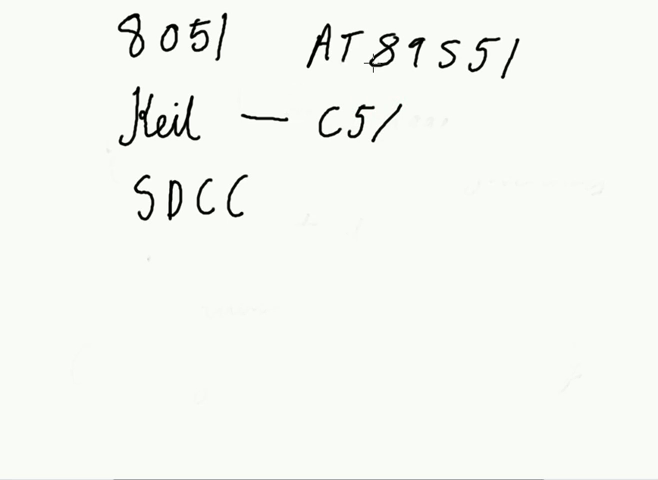
mouse_move(340, 88)
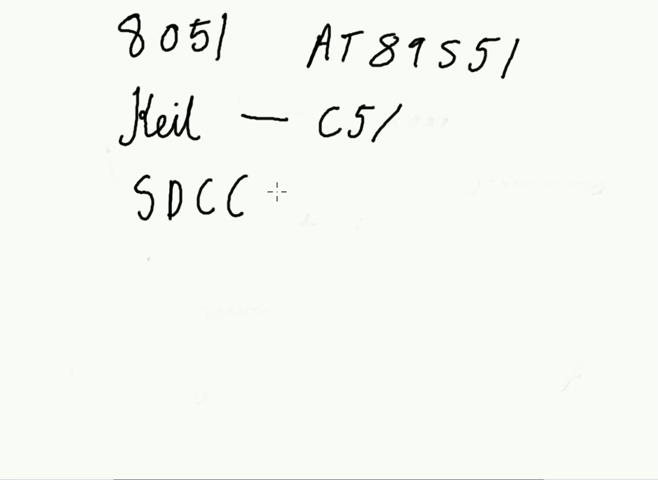
mouse_move(136, 276)
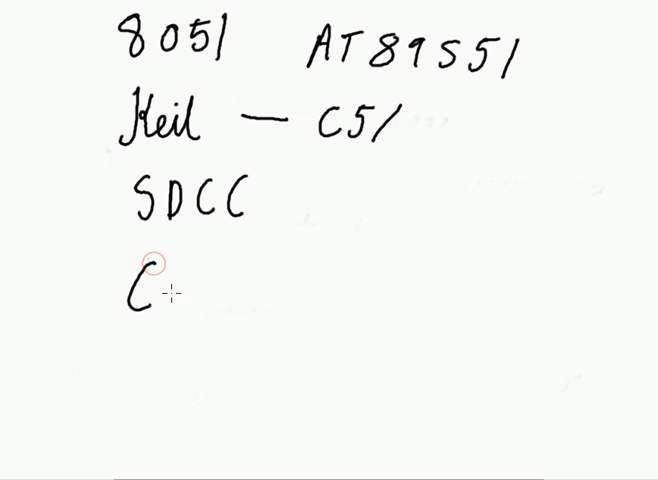
text(prog)
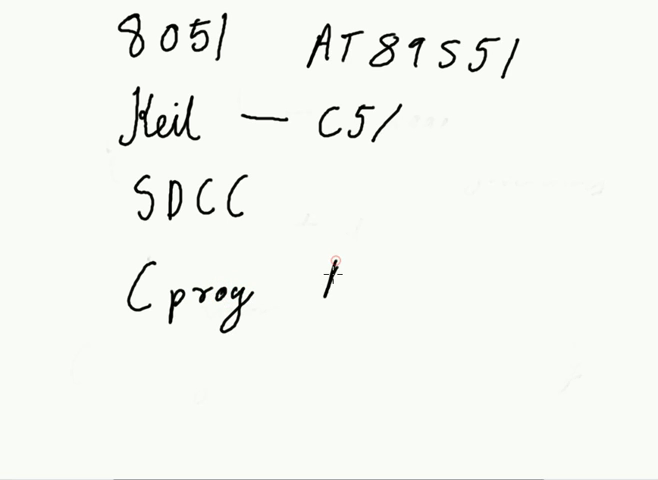
text(Asse)
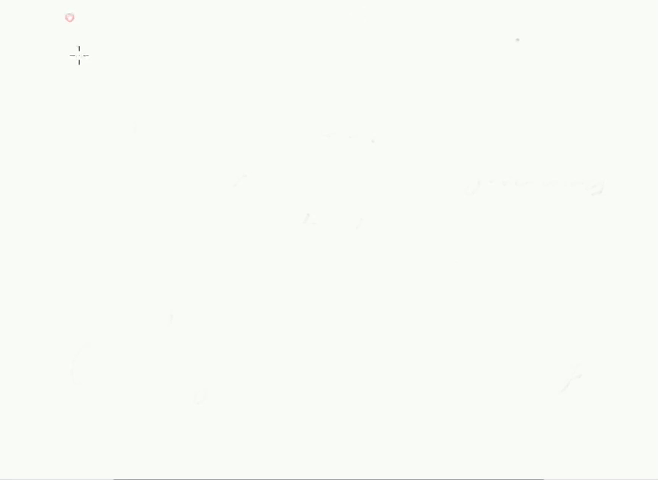
mouse_move(156, 178)
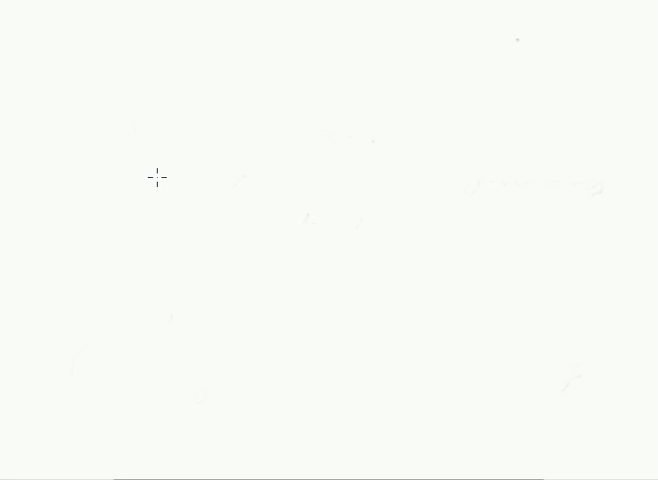
mouse_move(156, 146)
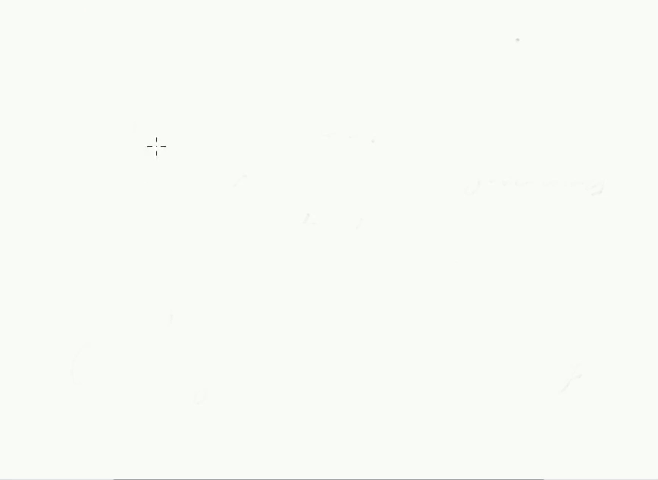
mouse_move(140, 106)
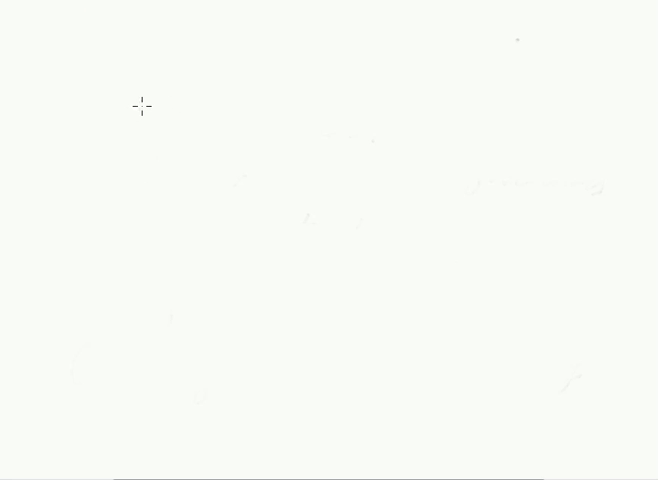
mouse_move(140, 132)
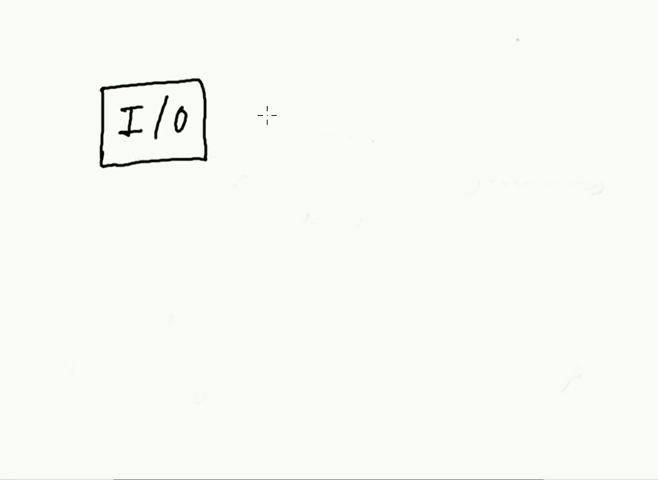
mouse_move(270, 200)
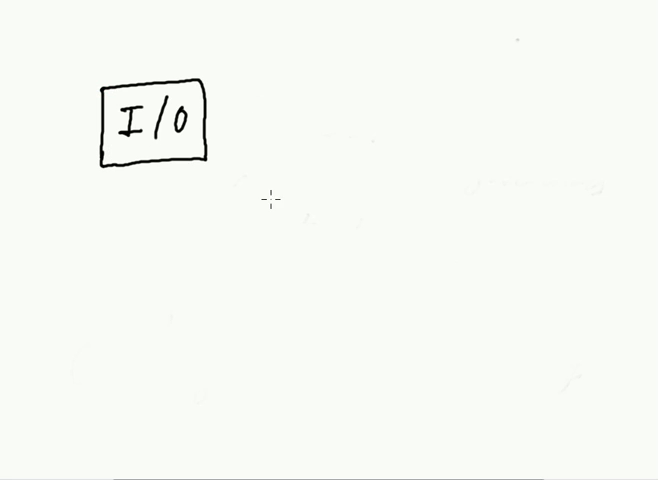
mouse_move(280, 164)
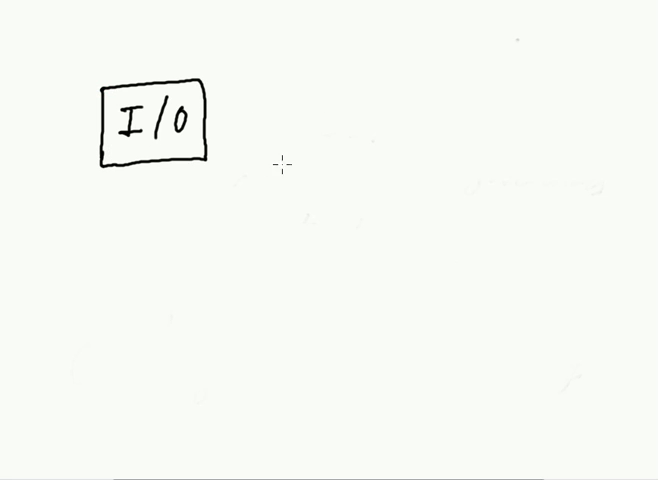
Step: Draw a second empty box below and to the right of the I/O box
drag(270, 228, 340, 152)
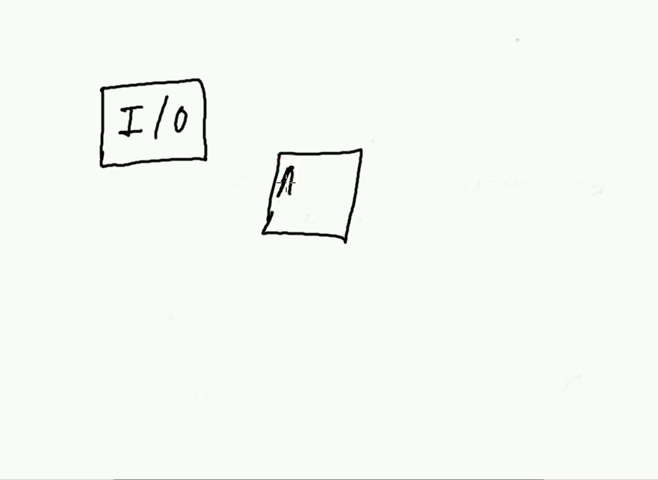
Step: Label the box ALU and link it down to a new box labelled Processing
text(ALU)
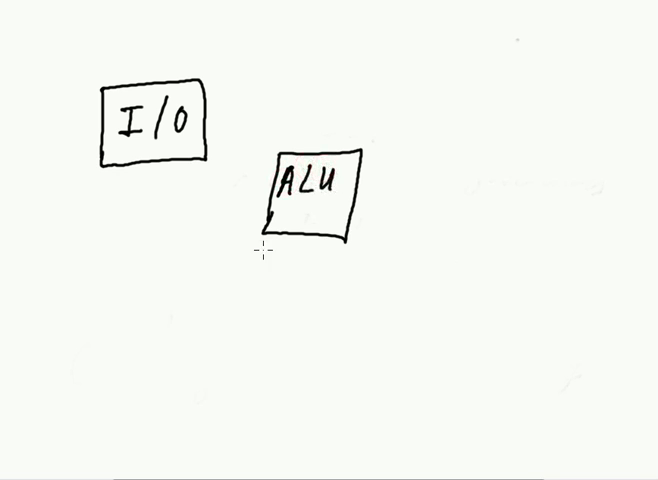
drag(304, 228, 290, 290)
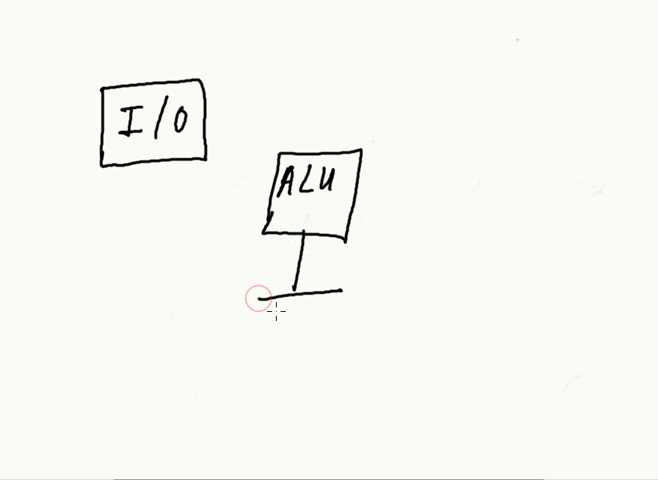
drag(258, 298, 356, 360)
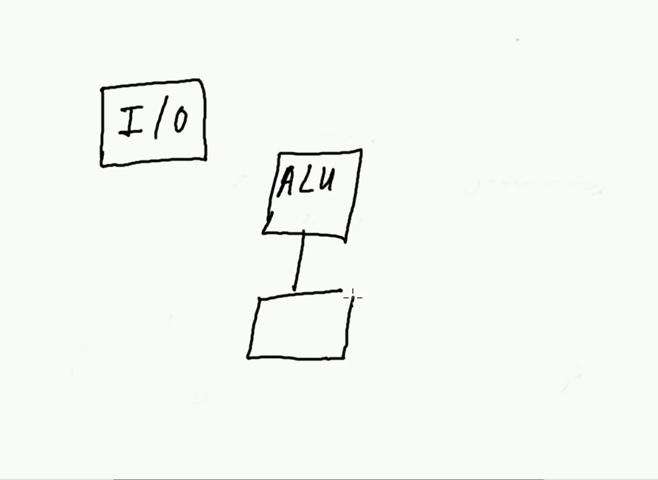
text(R)
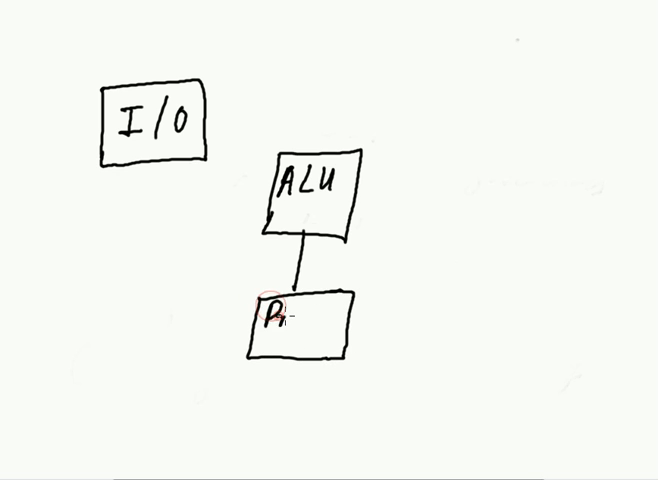
text(rocessi)
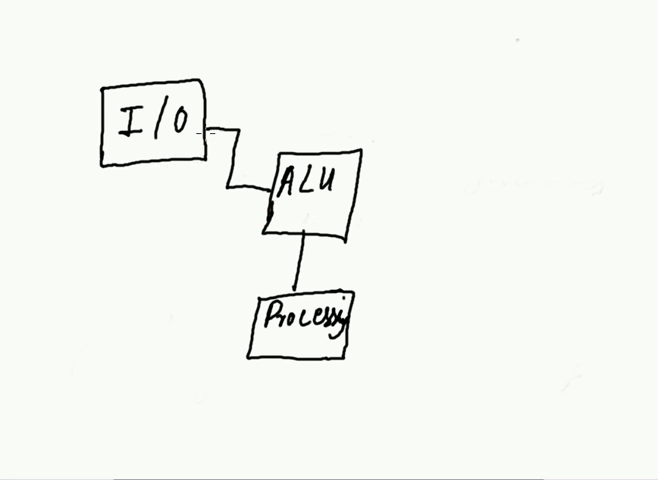
mouse_move(76, 112)
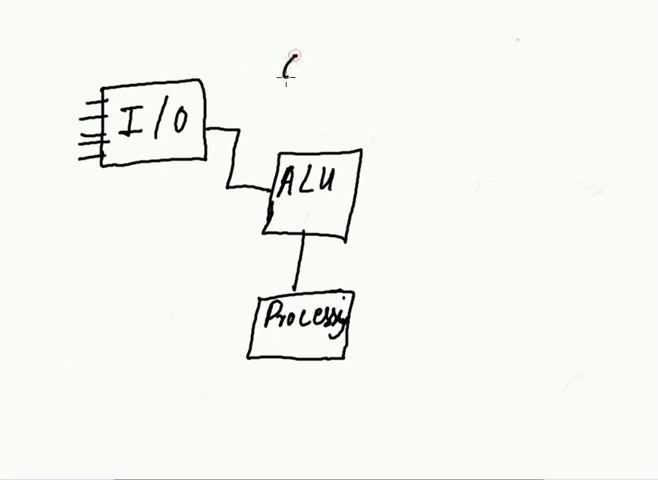
Step: Handwrite GPR and Register Banks above the ALU box
text(GPR)
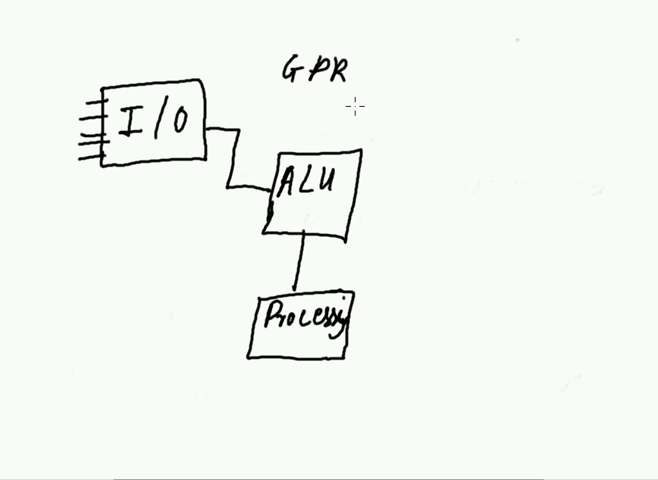
text(Register)
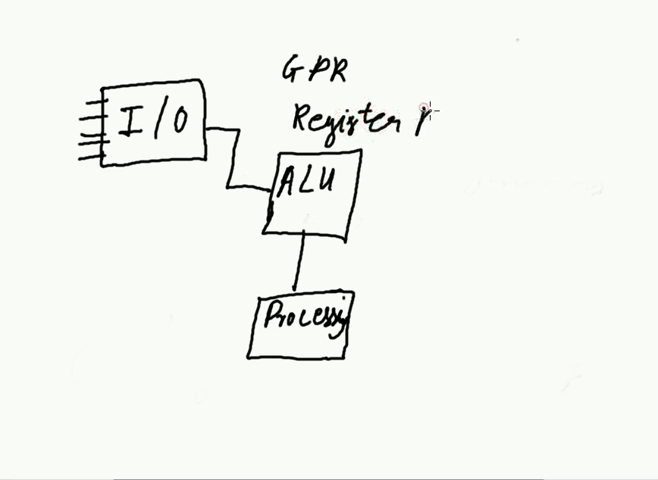
text(Banks)
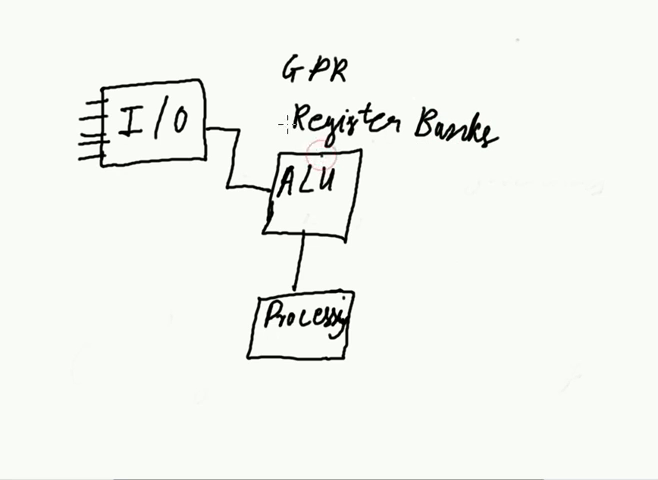
mouse_move(240, 106)
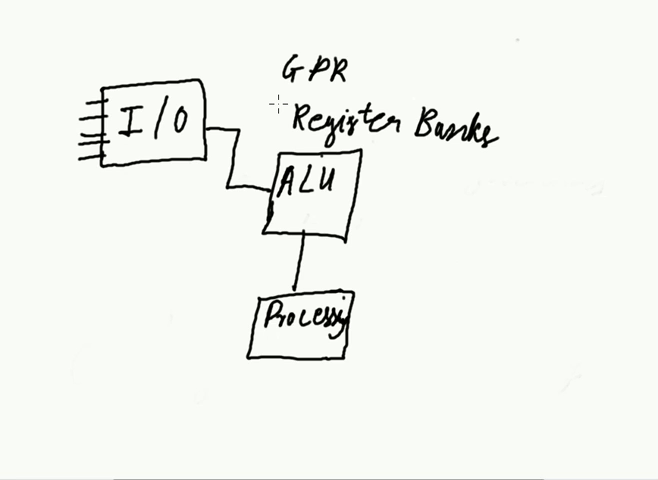
mouse_move(204, 168)
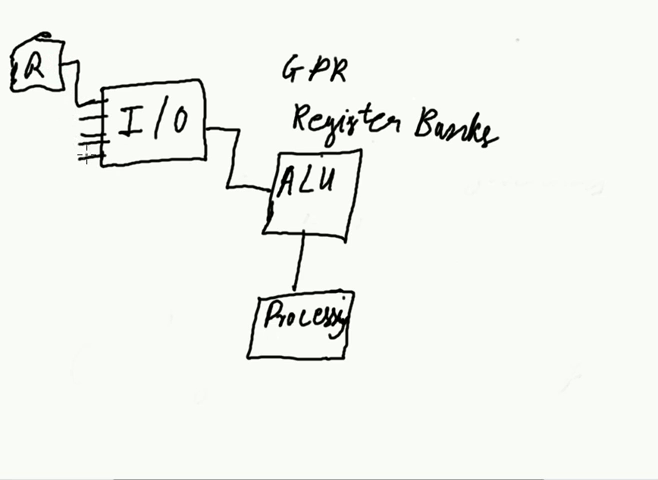
Step: Draw a box wired to the I/O pins and label it PWM
drag(88, 156, 38, 224)
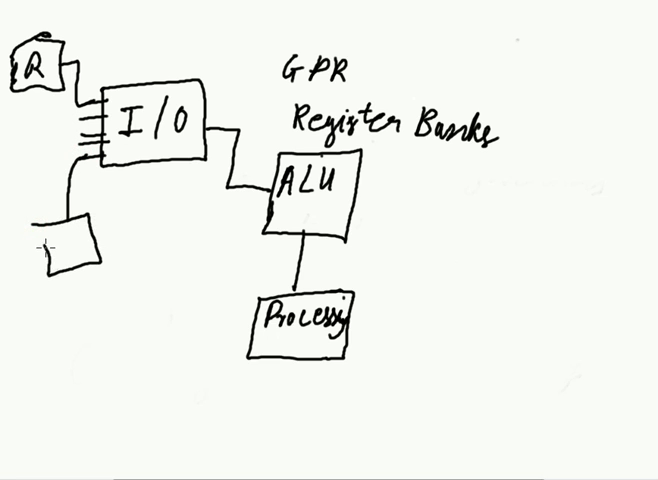
text(P-)
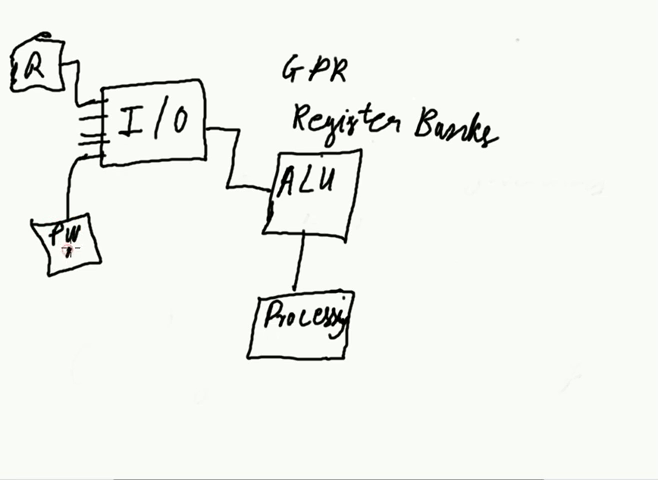
text(M)
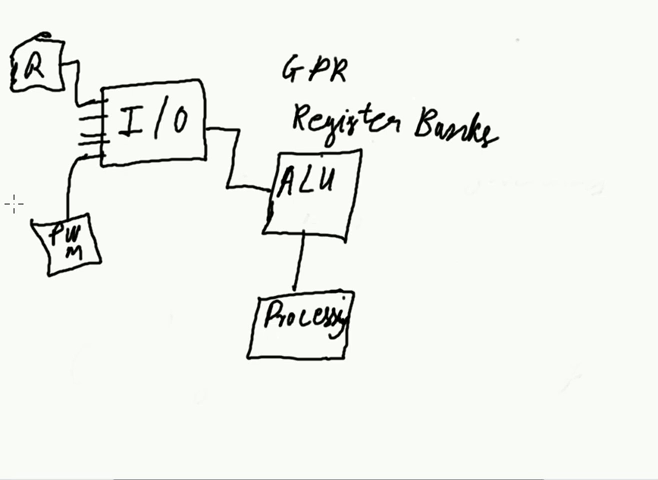
mouse_move(100, 60)
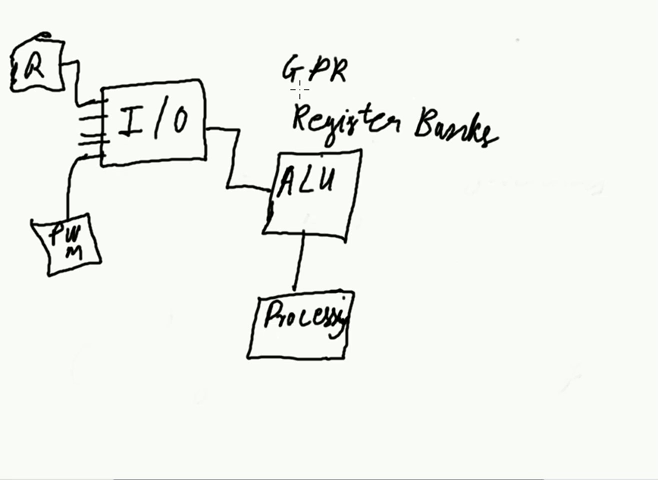
mouse_move(364, 12)
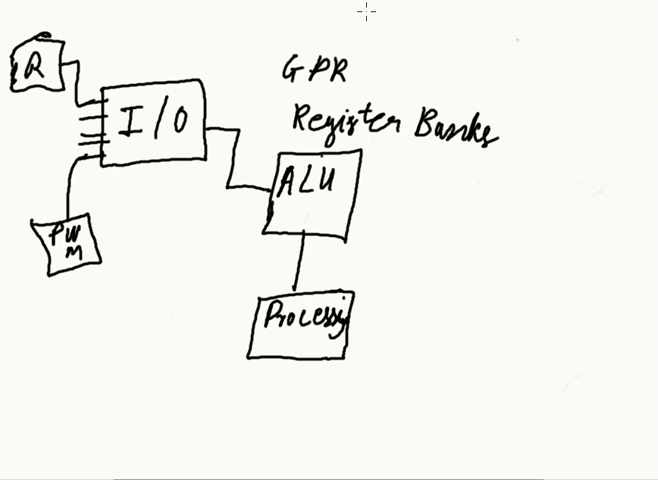